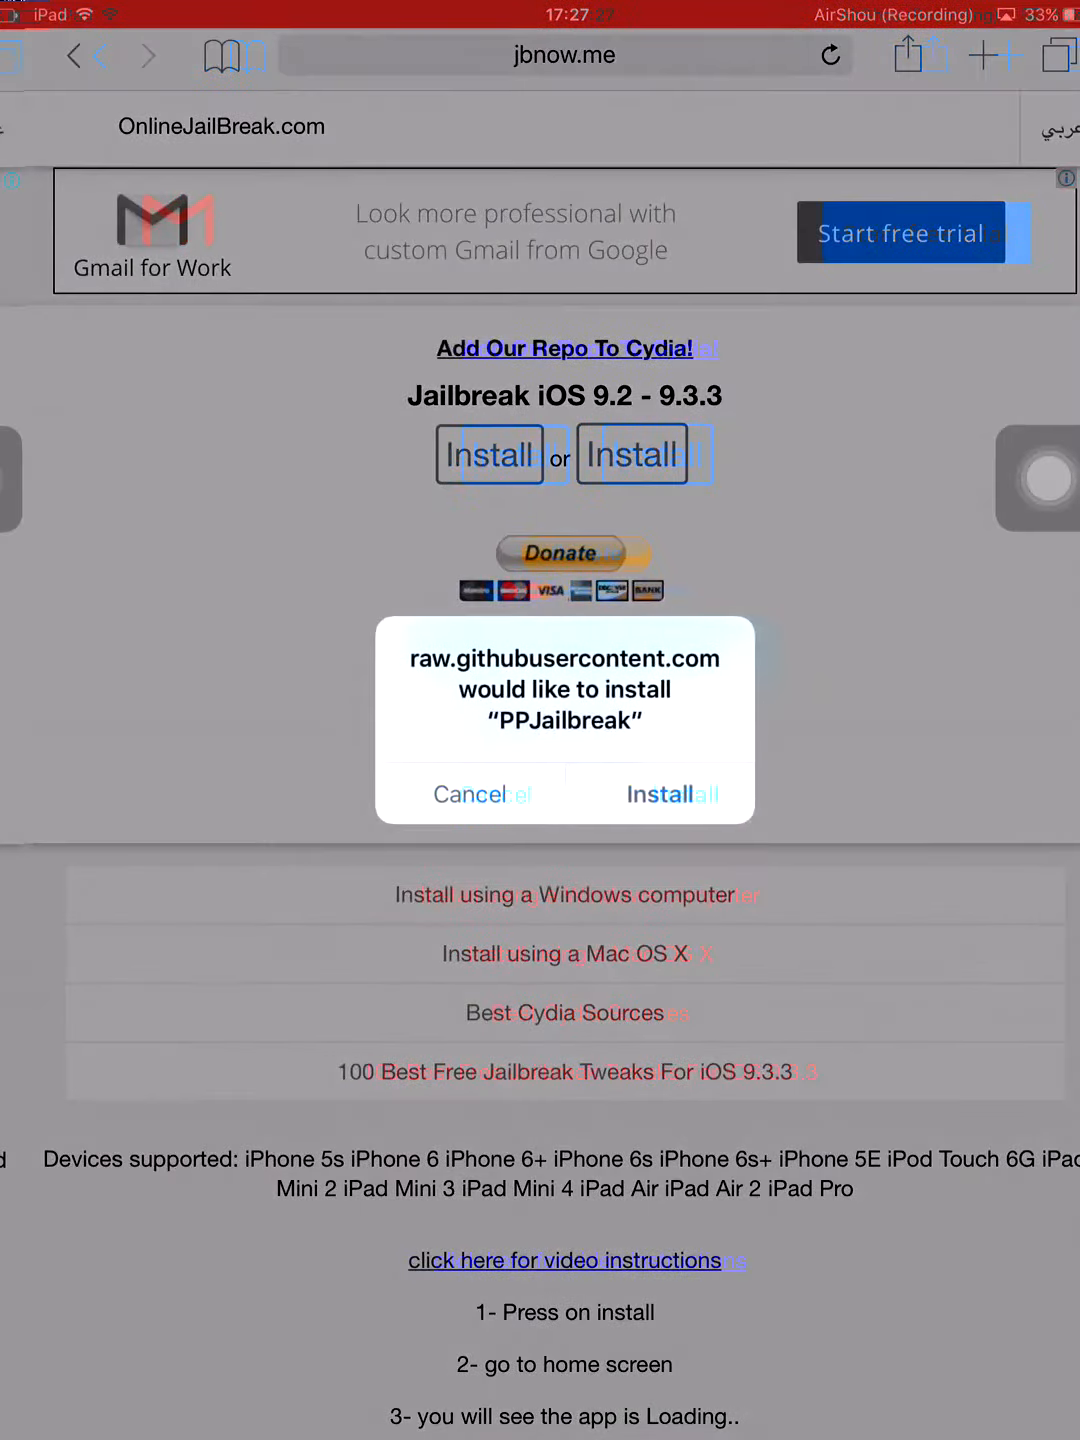
Approve the PPJailbreak install from Safari, then dismiss the 'Unable to Download App' alert with Done
{"action": "left_click", "coordinate": [469, 794]}
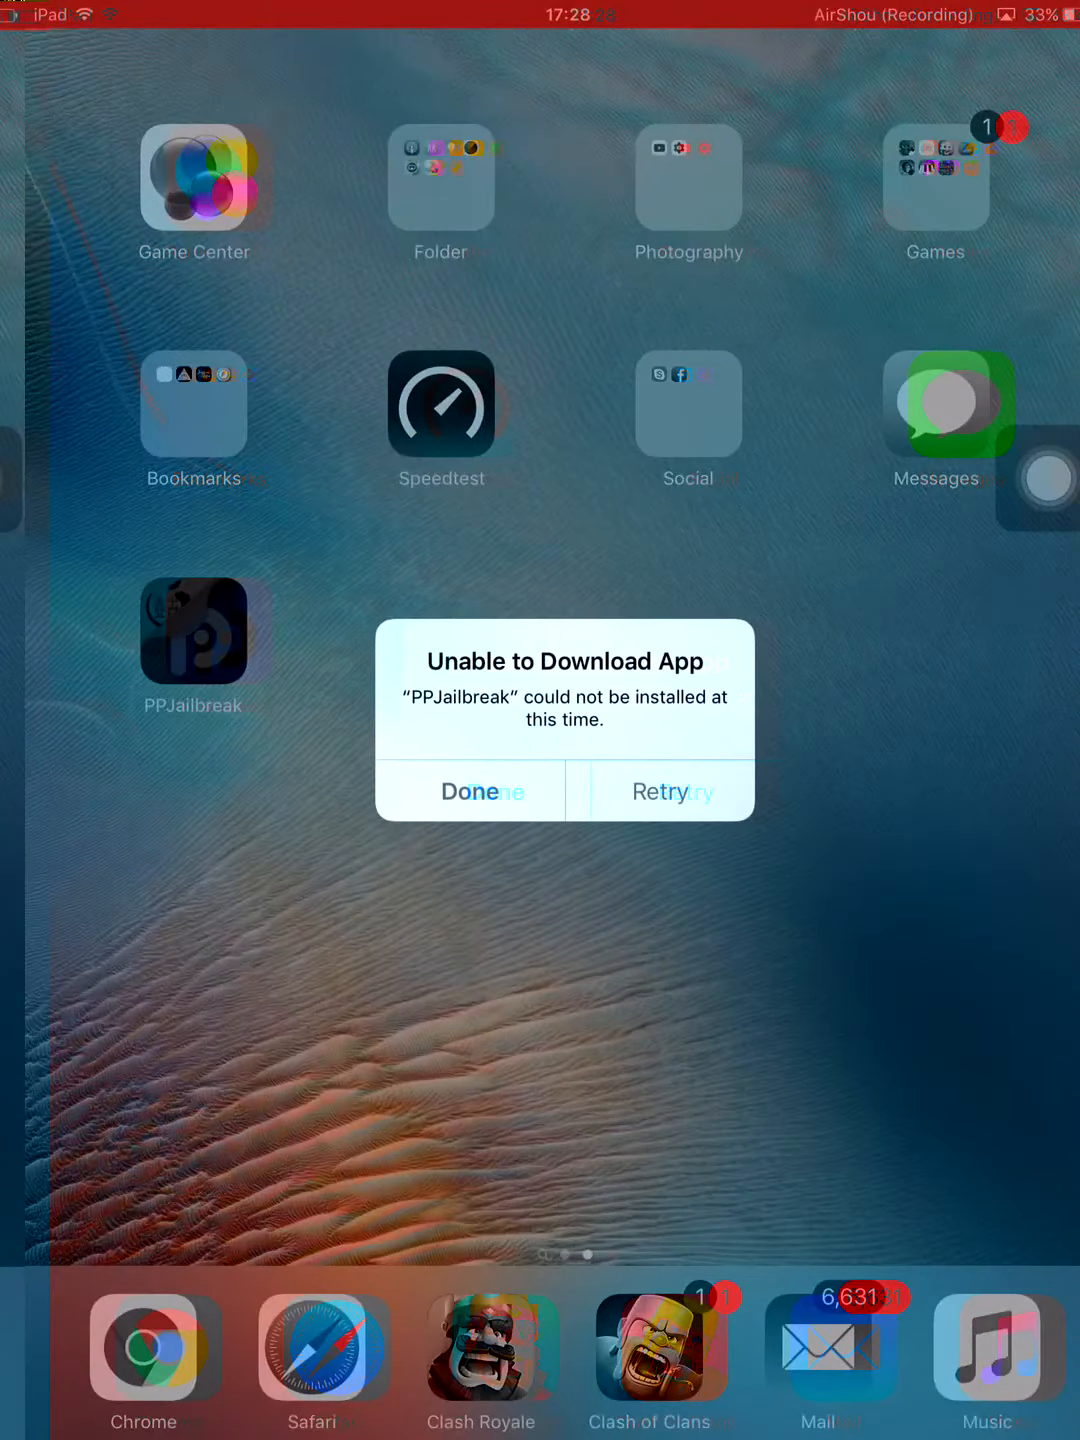
{"action": "left_click", "coordinate": [470, 791]}
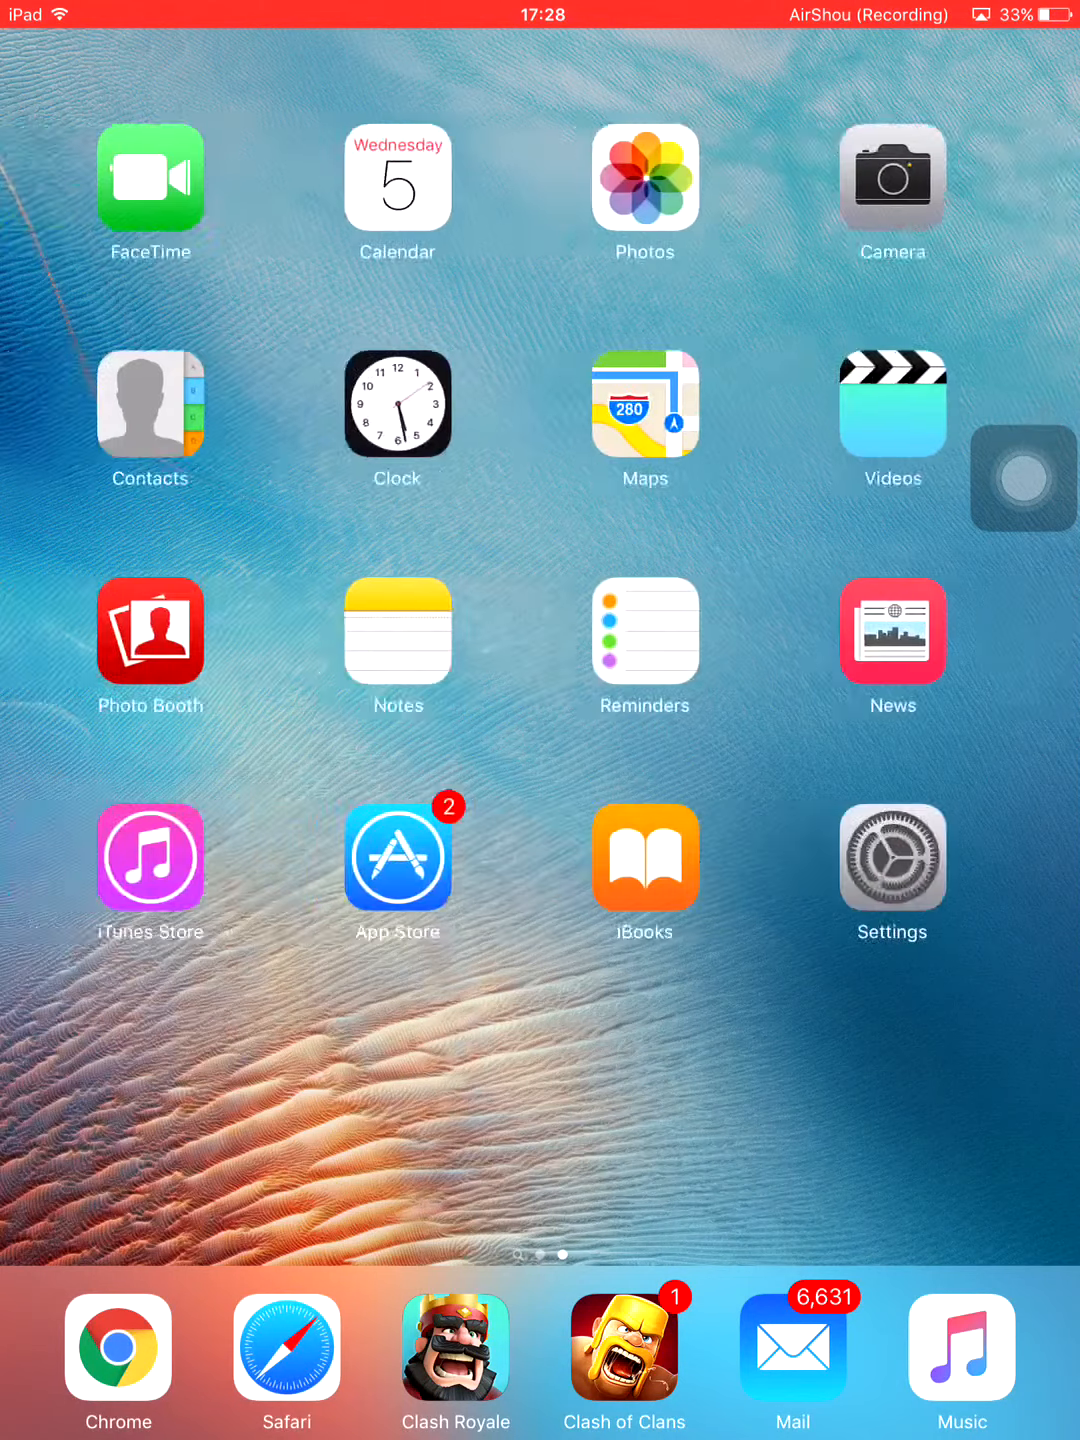
Open Settings and tap the date row in Date & Time to begin changing the date
{"action": "left_click", "coordinate": [892, 858]}
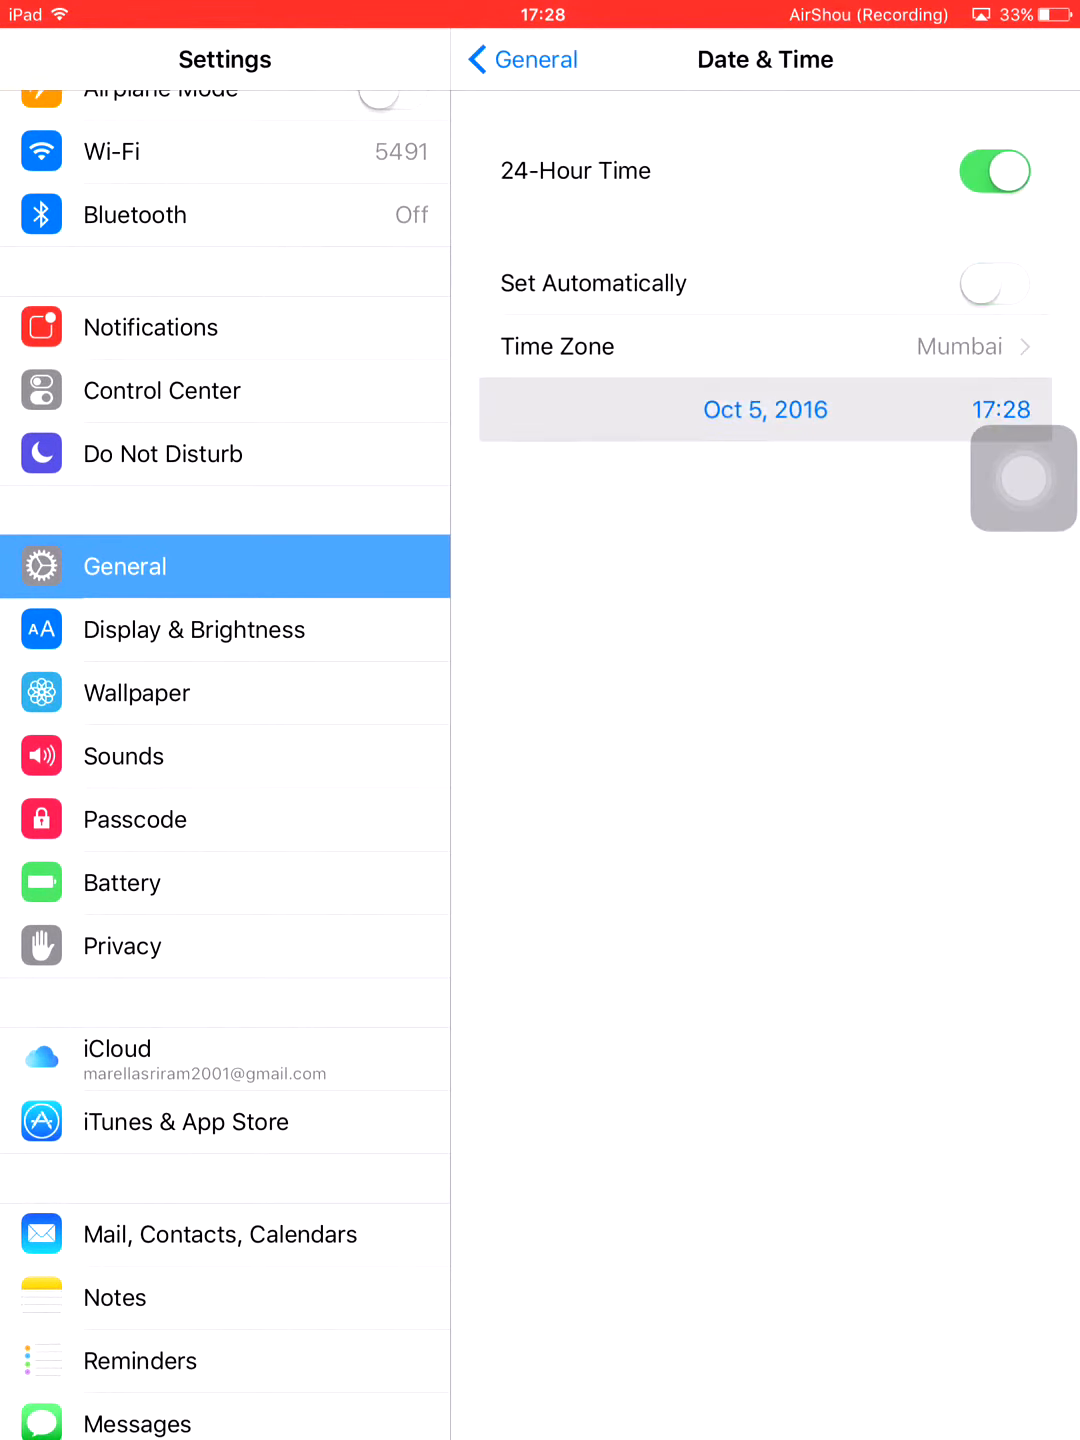
{"action": "left_click", "coordinate": [765, 409]}
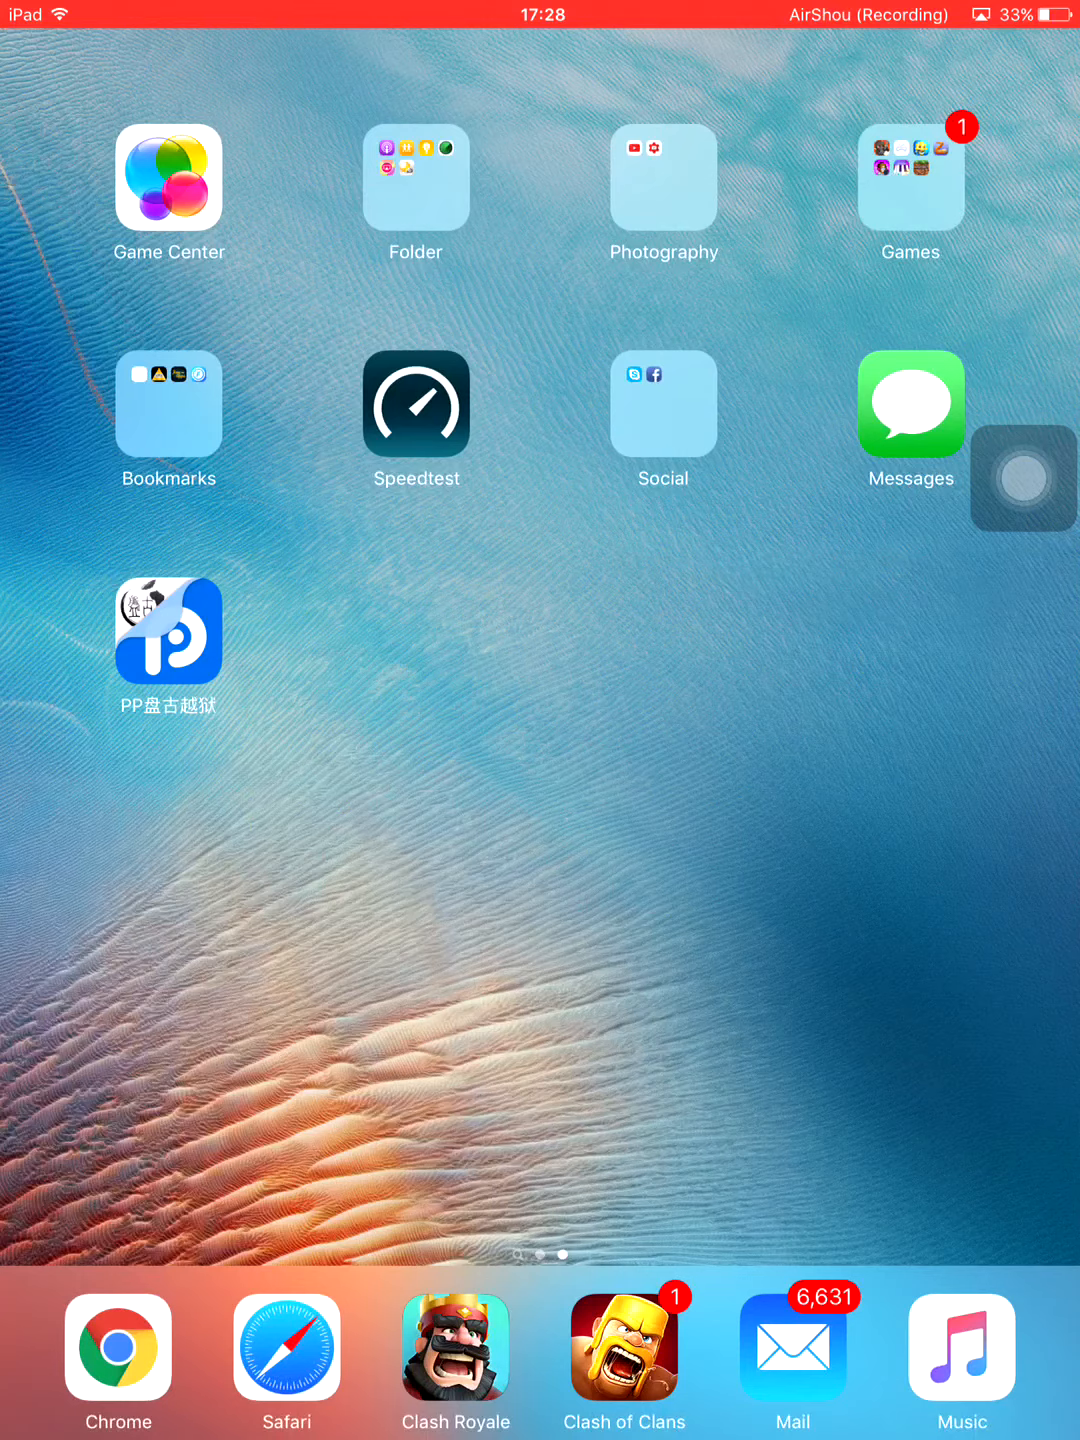
Open the home screen folder named 'Folder' to show its apps
{"action": "left_click", "coordinate": [415, 176]}
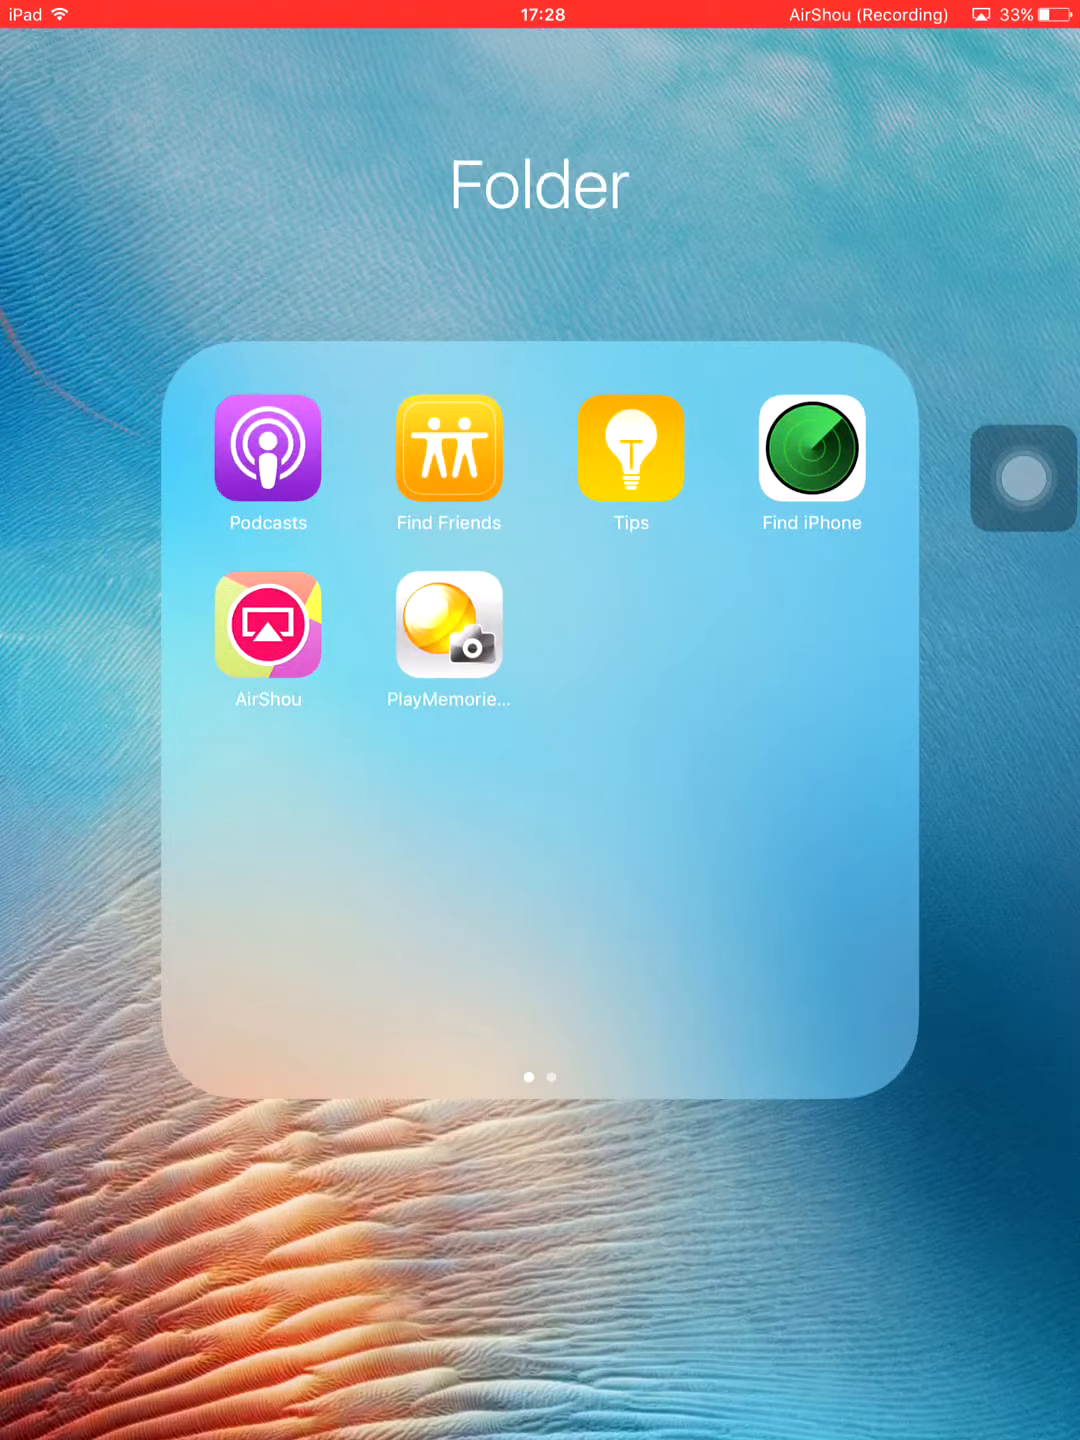